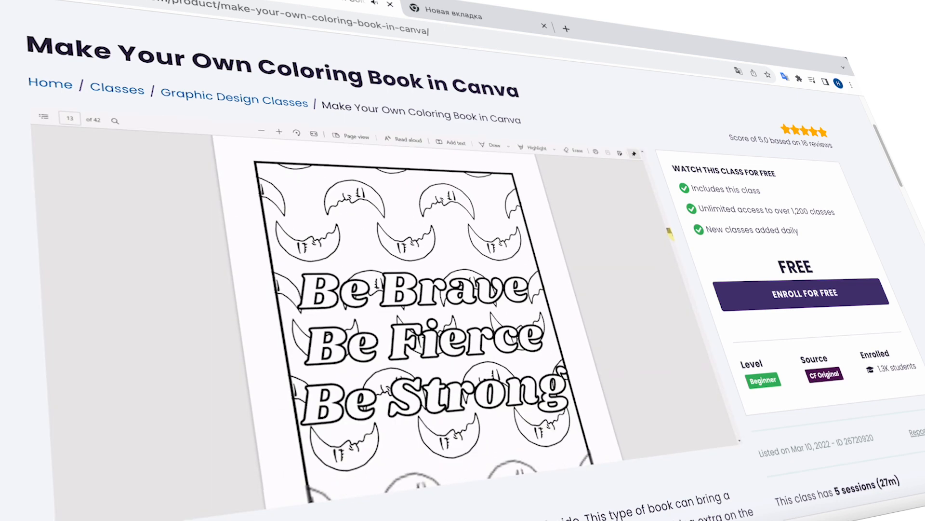
# Give the 'You are awesome' quote white letters with a thick black outline
pyautogui.click(828, 14)
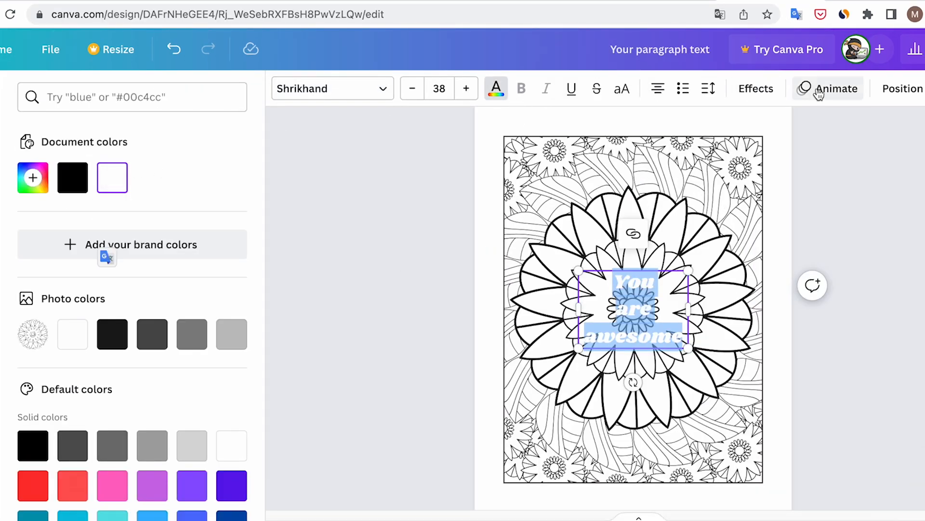
pyautogui.click(755, 89)
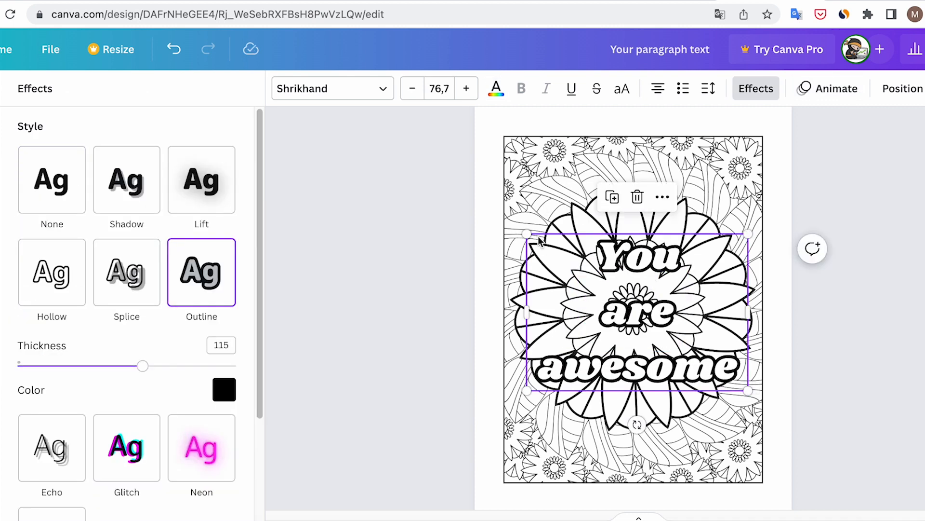